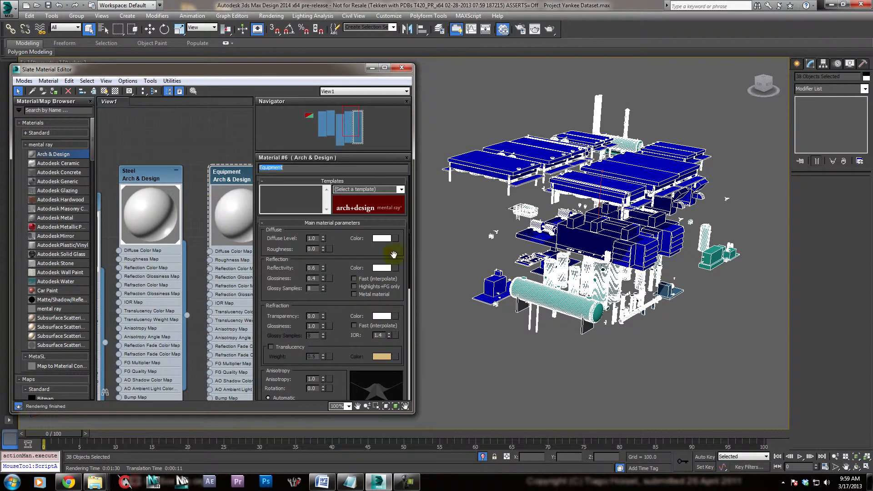
- Assign the Steel, Equipment and Pipe Arch & Design materials to the platform objects
click(383, 238)
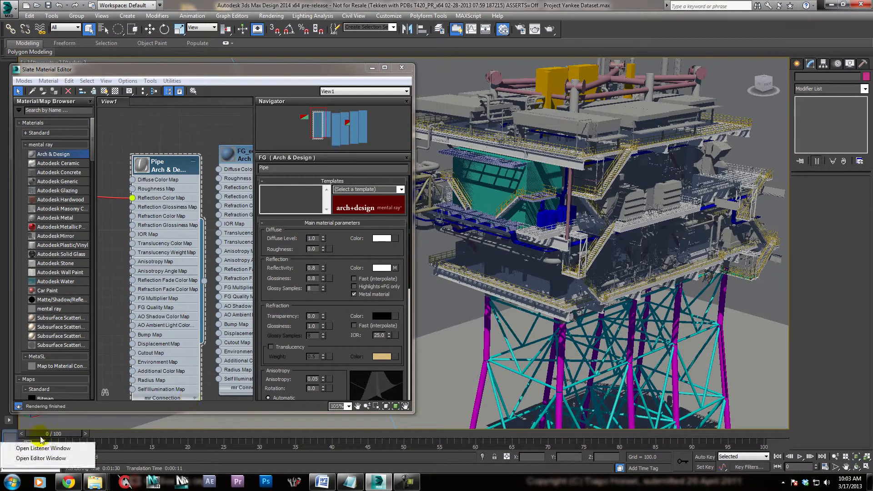
- Strip the deck horizontal brace's modifiers so only Editable Mesh remains
click(43, 448)
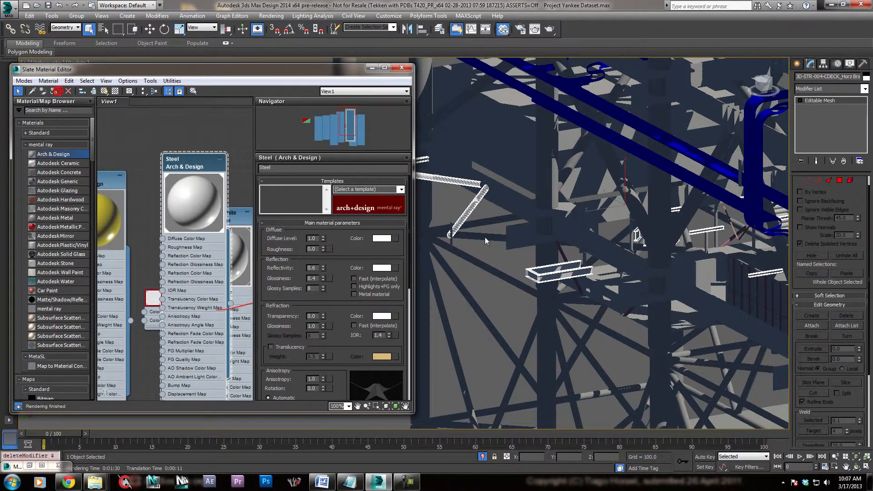
- Detach the selected beam faces as a new object named Beams, then select the ring stiffener
click(846, 326)
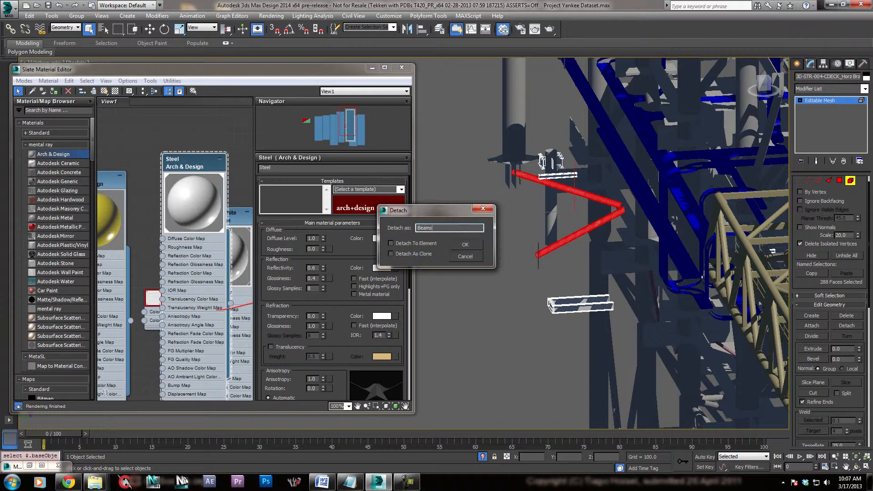
click(466, 244)
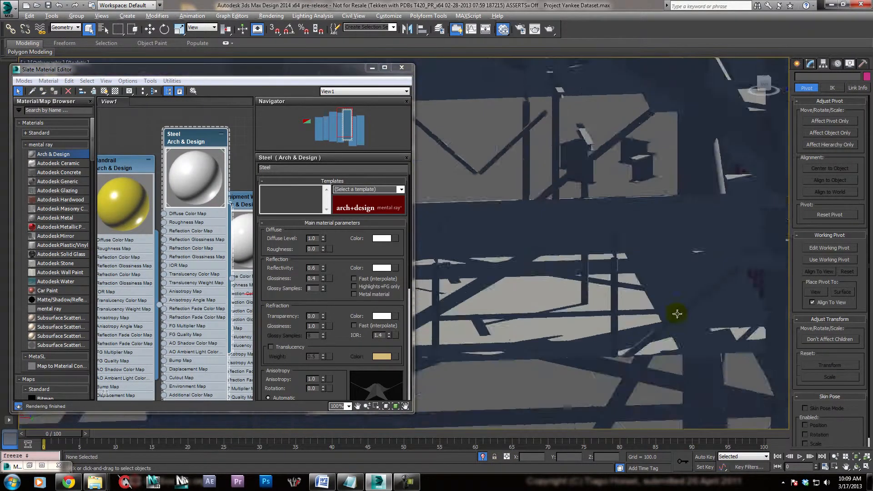
click(581, 368)
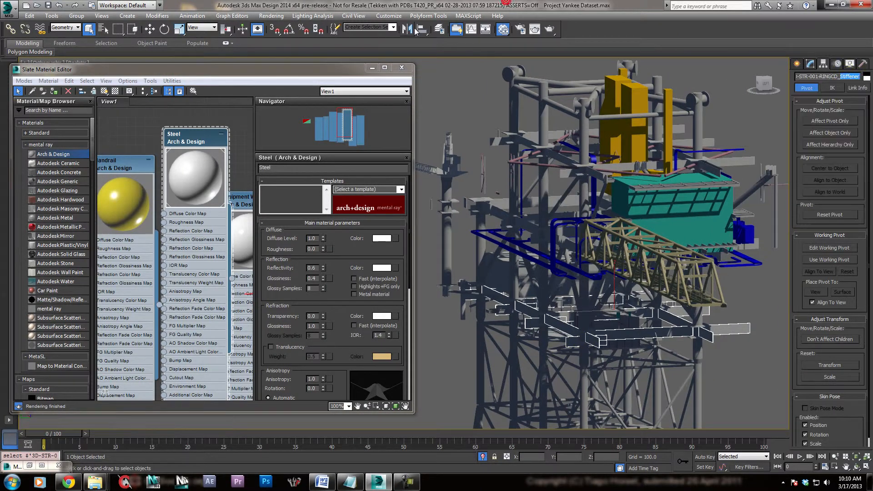
- Hide the other scene layers so only the crane boom trusses show
click(437, 29)
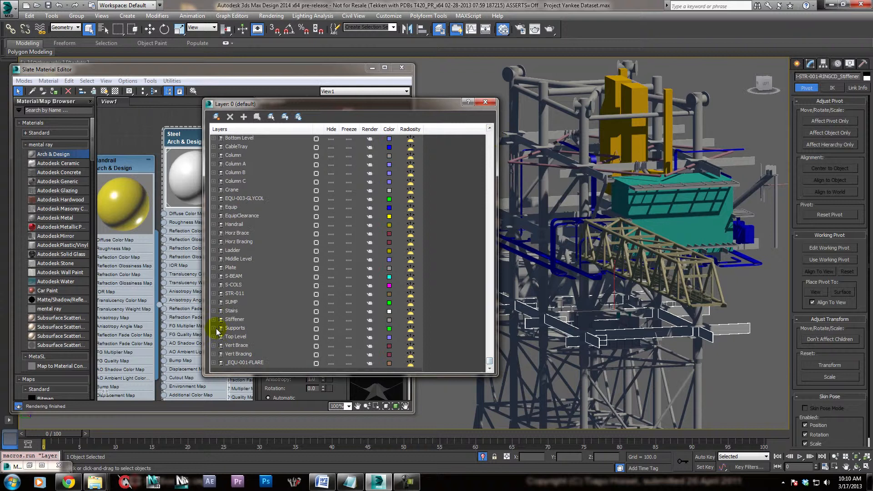
click(50, 91)
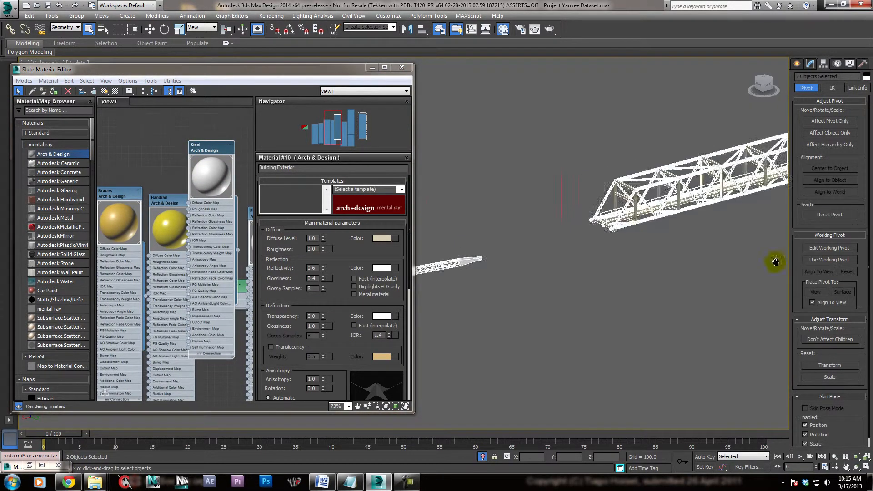
- Detach the red bridge floor faces and the red handrails as separate objects
right_click(746, 183)
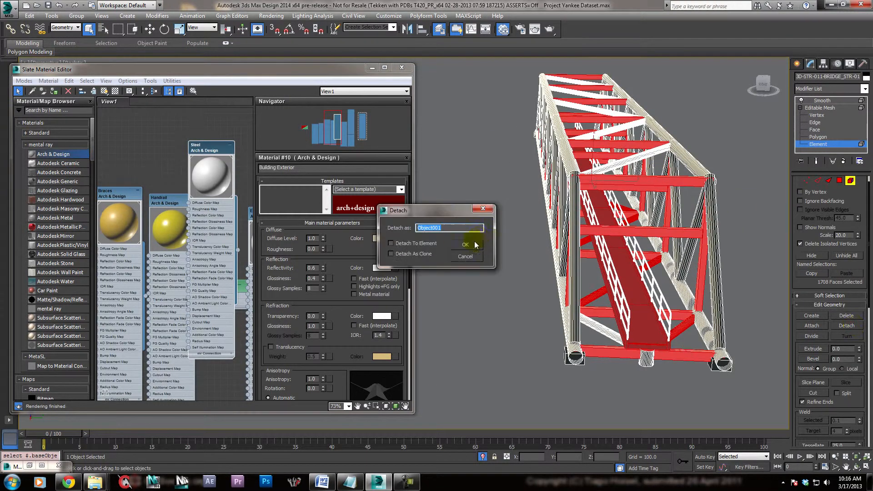
click(467, 245)
text(handrail_brid)
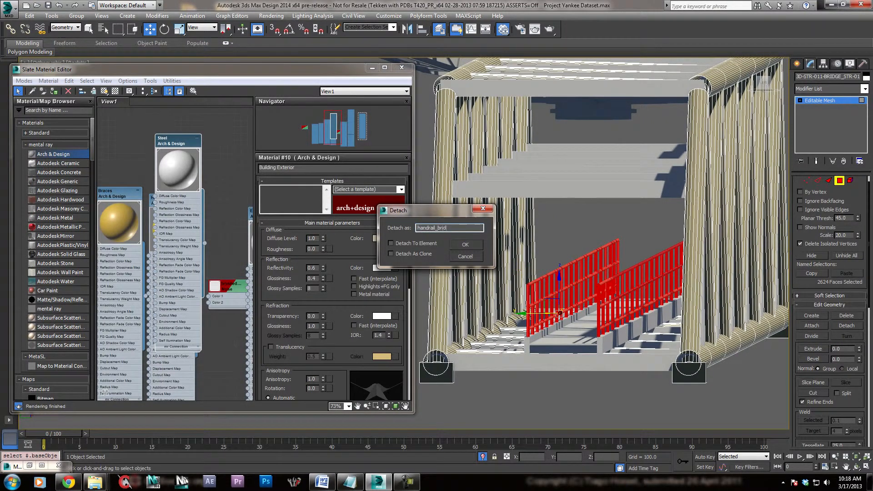
click(466, 244)
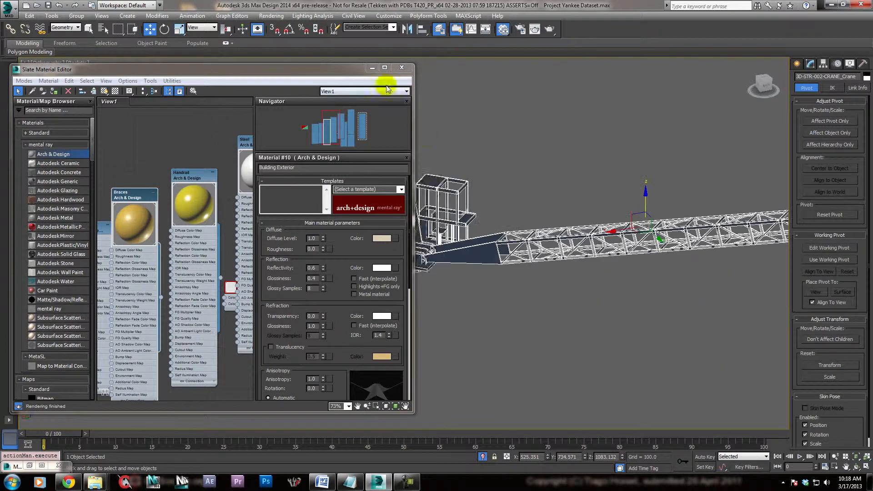
- Close the material editor, detach the boom faces as Crane_boom, and show polygon modeling tools
click(8, 6)
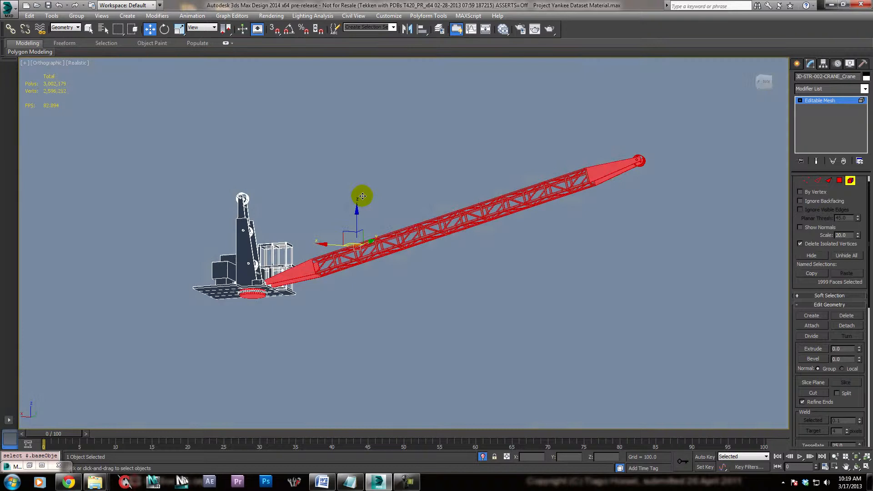
click(846, 325)
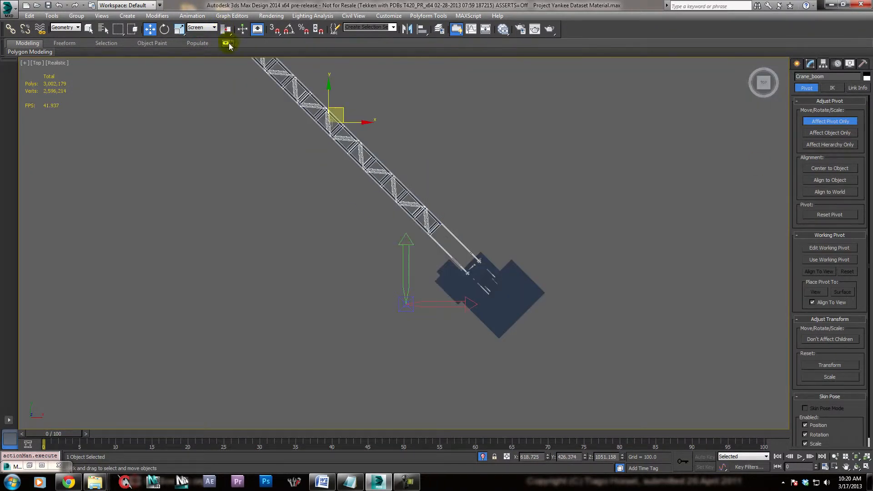
click(213, 27)
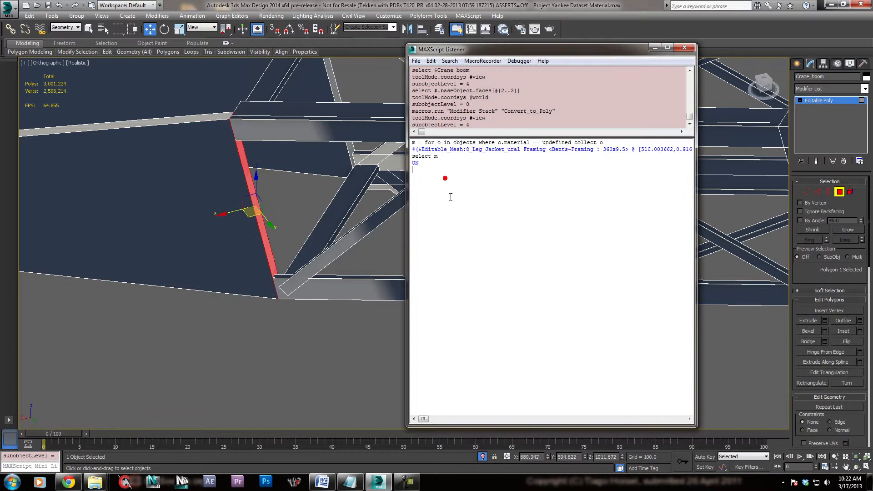
- Run polyop.getfacenormal $ 1 in the MAXScript Listener to read the boom face normal
text(polyop.getfacenormal)
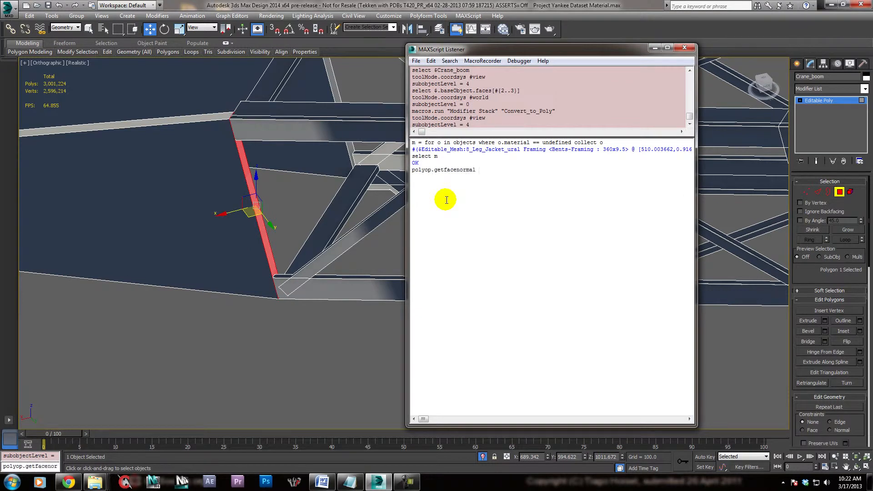
text($ 1)
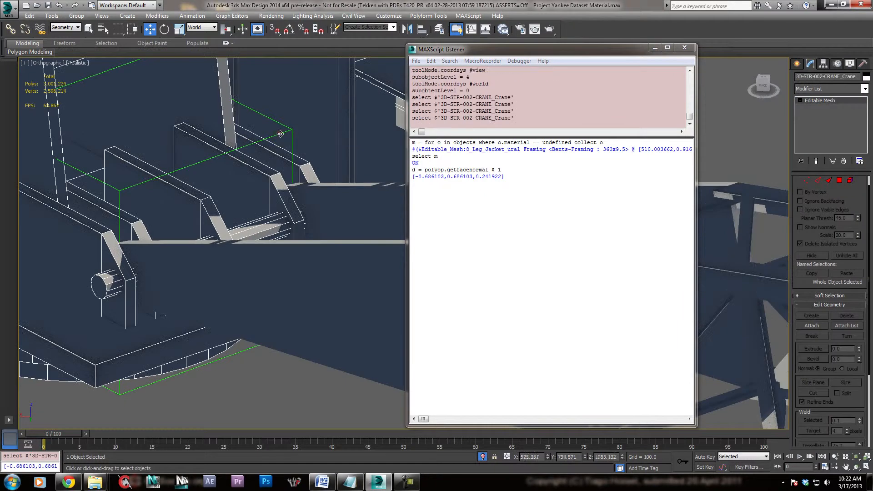
text($.di)
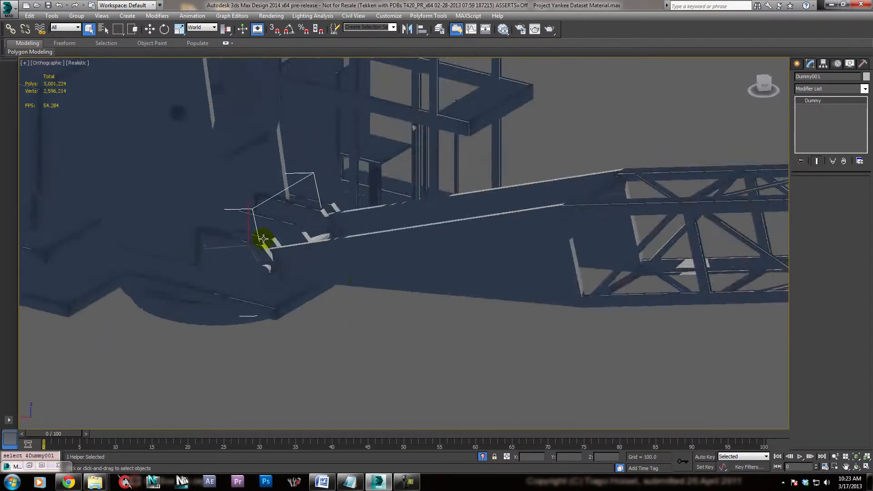
- Place the dummy at the boom hinge, detach the red roller faces as Crane_Roll, and start a crane material
drag(262, 237, 326, 258)
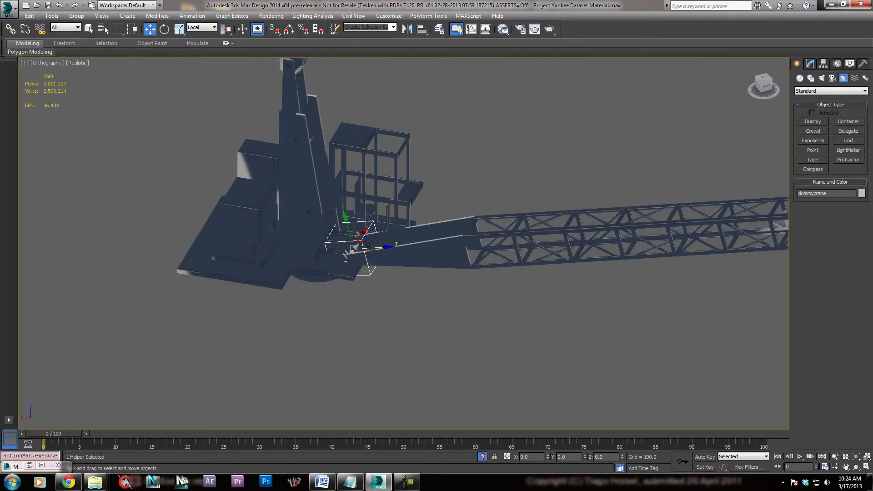
drag(362, 239, 357, 304)
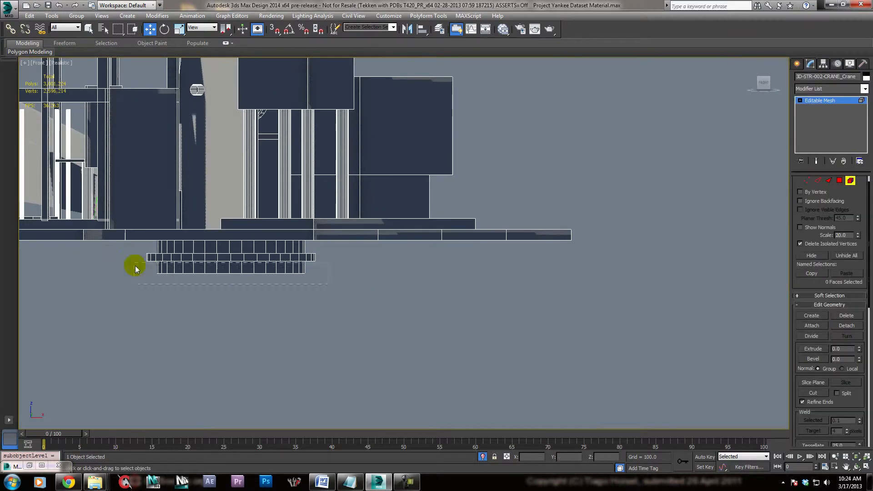
click(846, 325)
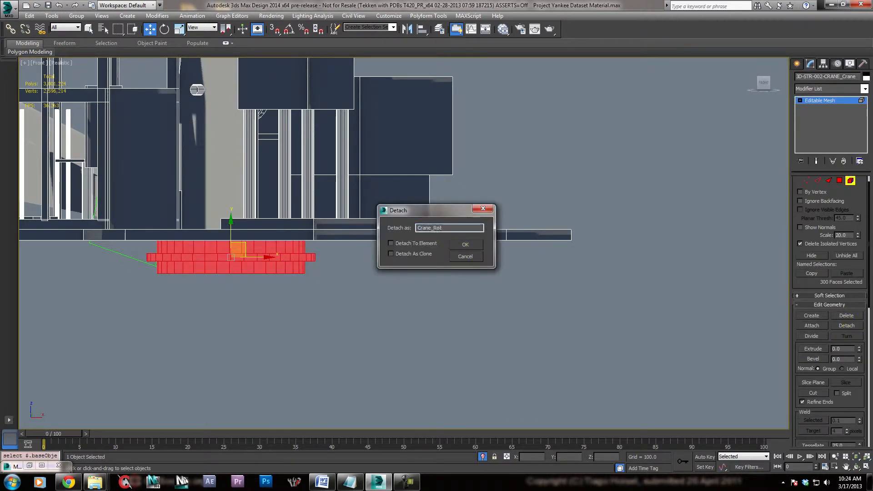
click(465, 243)
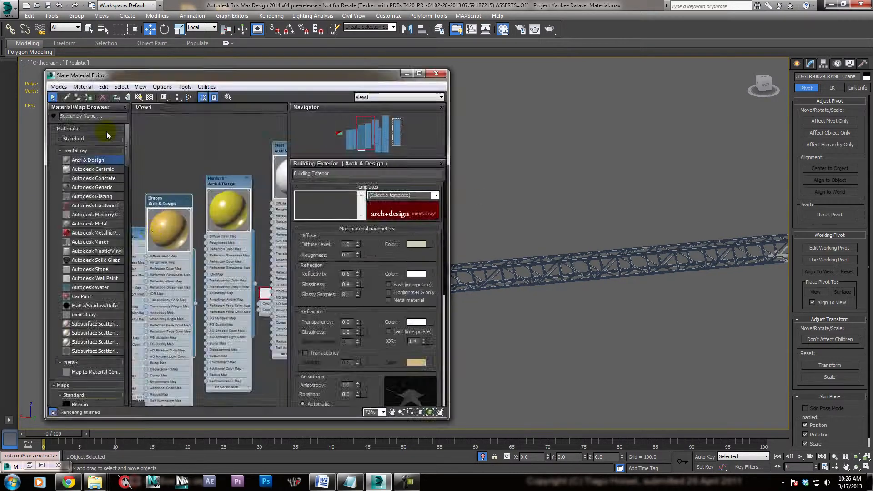
click(436, 73)
text(crane)
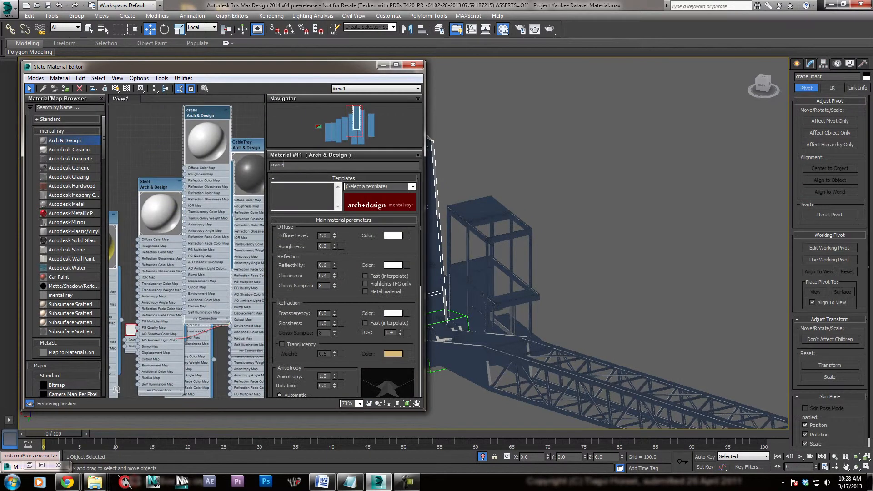
- Set the crane_mast material's diffuse colour to red
click(395, 235)
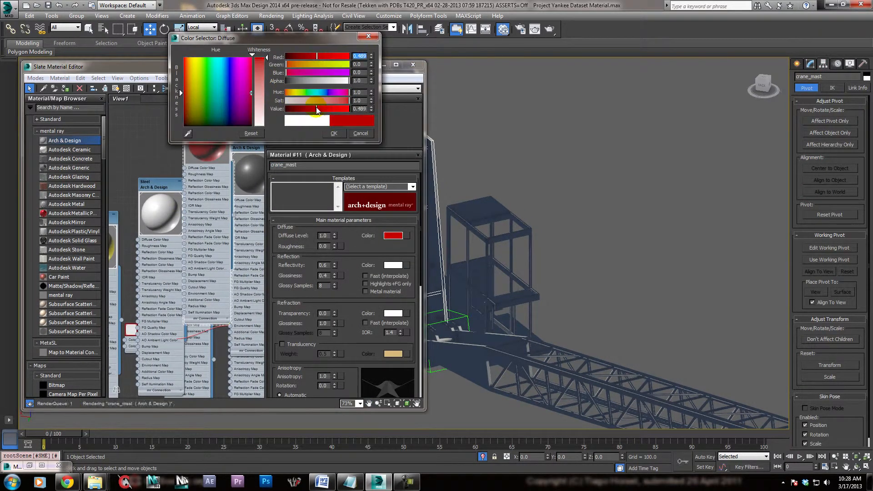
click(333, 134)
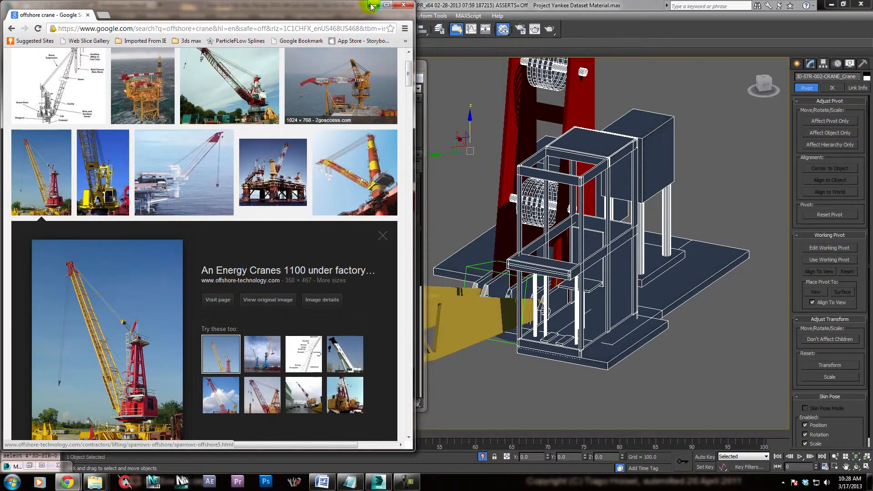
- Enlarge an offshore crane reference photo from the Chrome image results
click(402, 5)
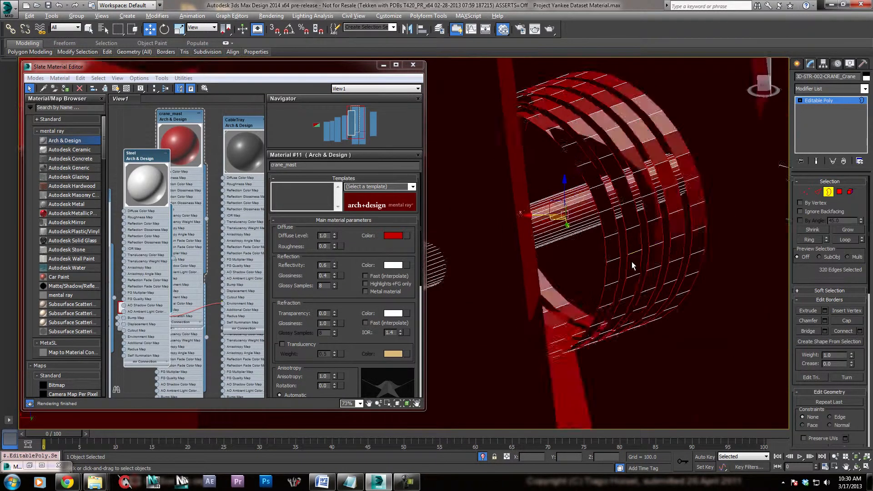
- Extrude the roller ring border edges, weld the loose vertices, and detach the roller as Object001
click(808, 270)
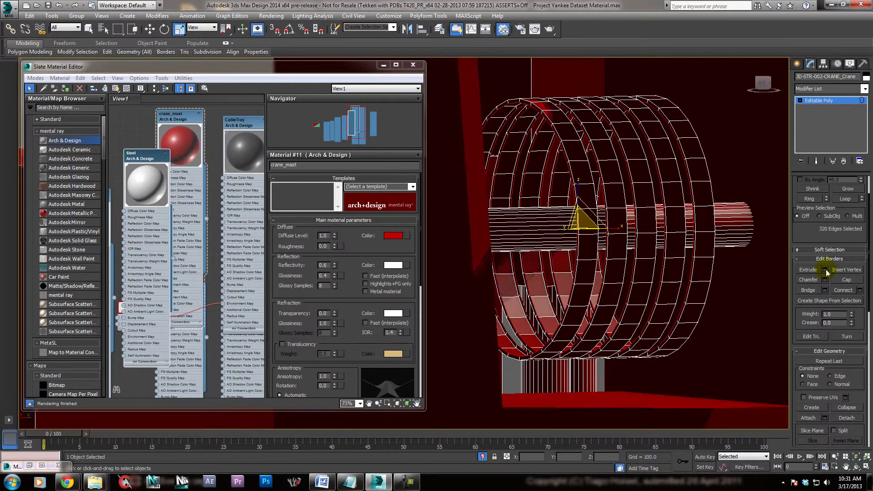
click(826, 270)
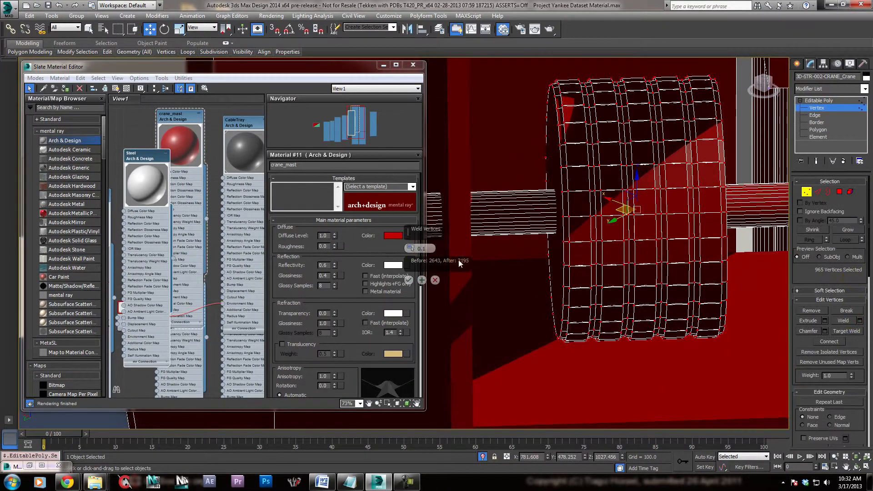
click(819, 137)
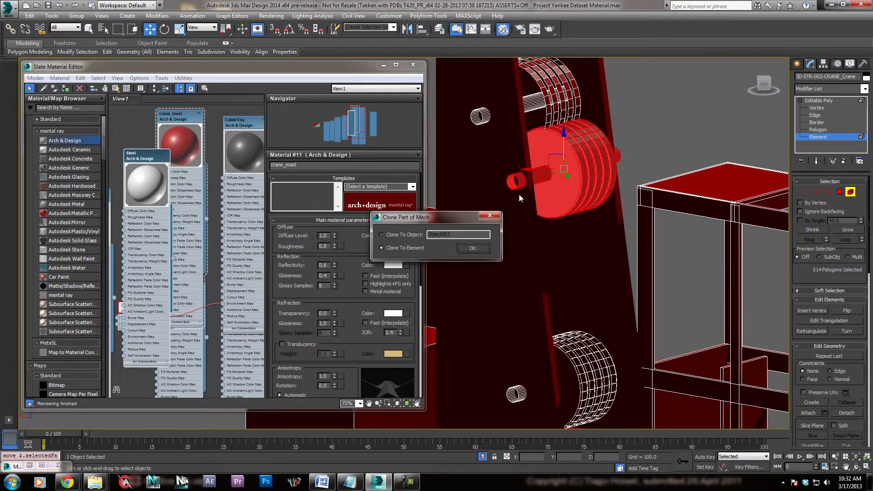
click(198, 27)
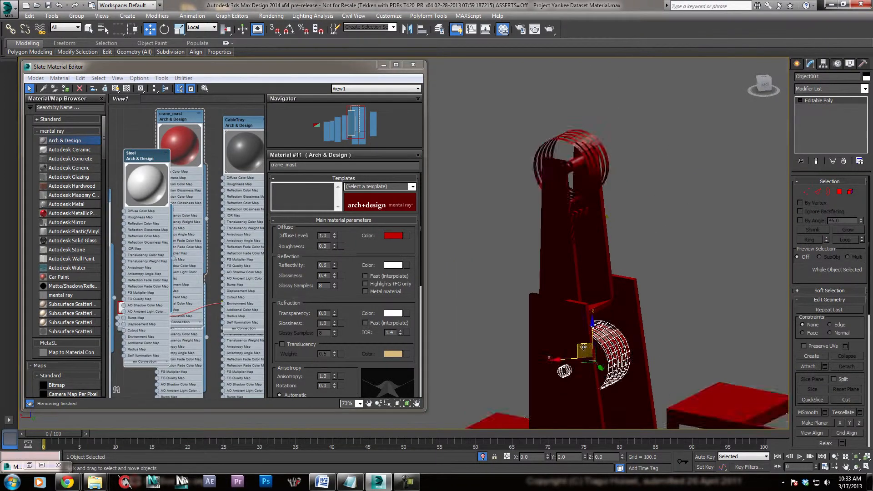
- Shift-drag an instanced copy of the roller, Object002, onto the crane mast
click(201, 27)
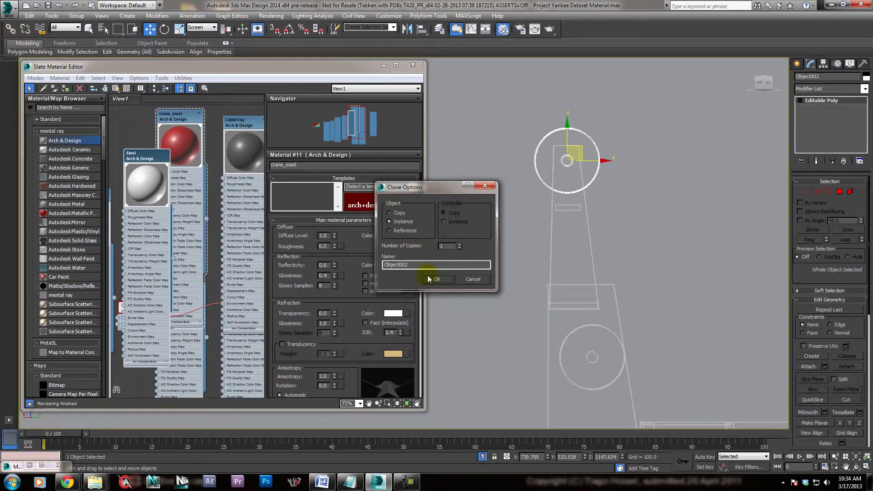
click(437, 279)
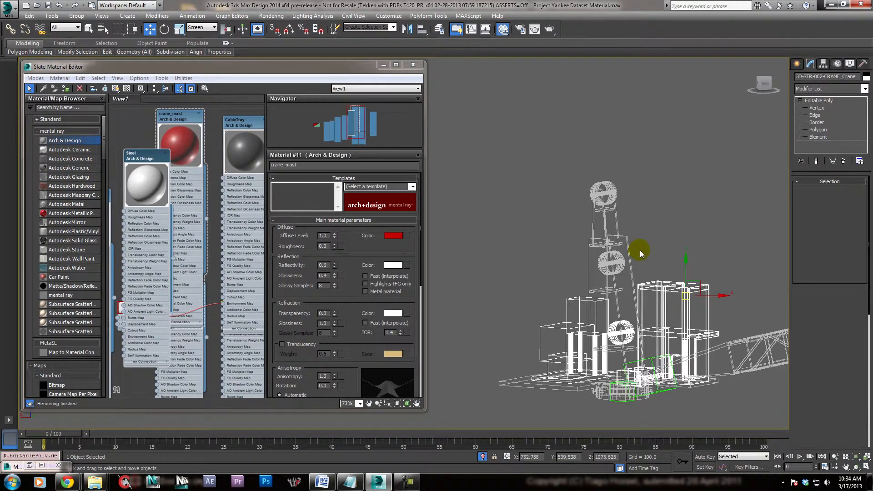
click(811, 298)
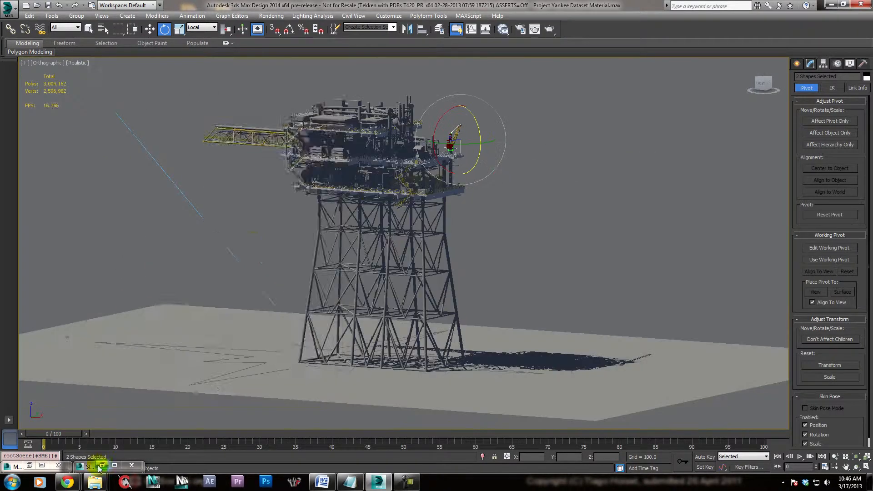
- Load a grating bitmap from the maps/Grating folder into the plate material's Diffuse map
click(97, 468)
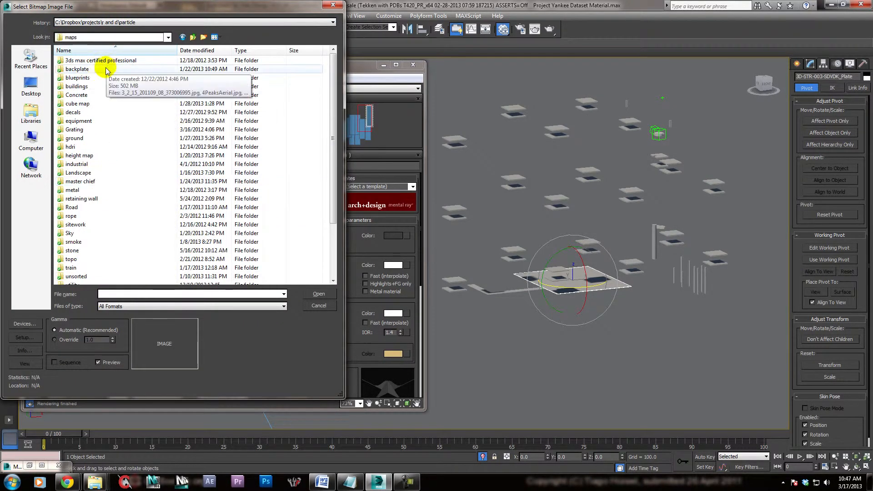
click(317, 305)
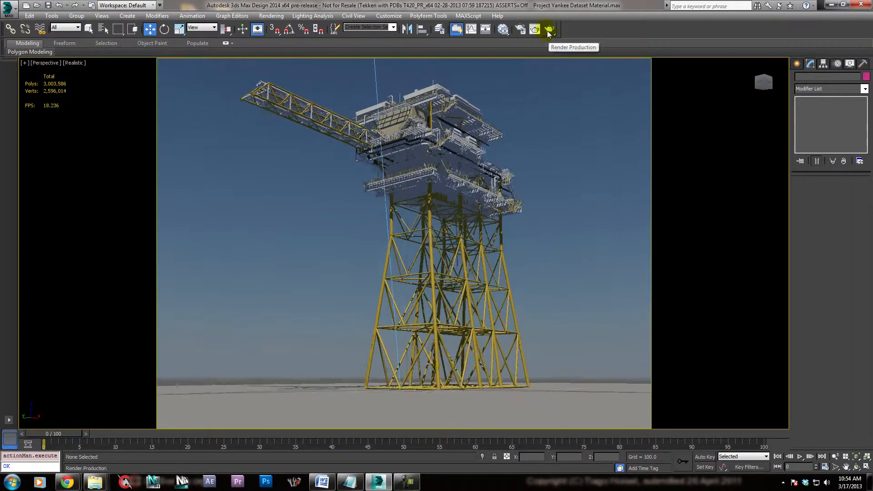
- Render the perspective view, save the image to a recent folder, and render again
click(548, 29)
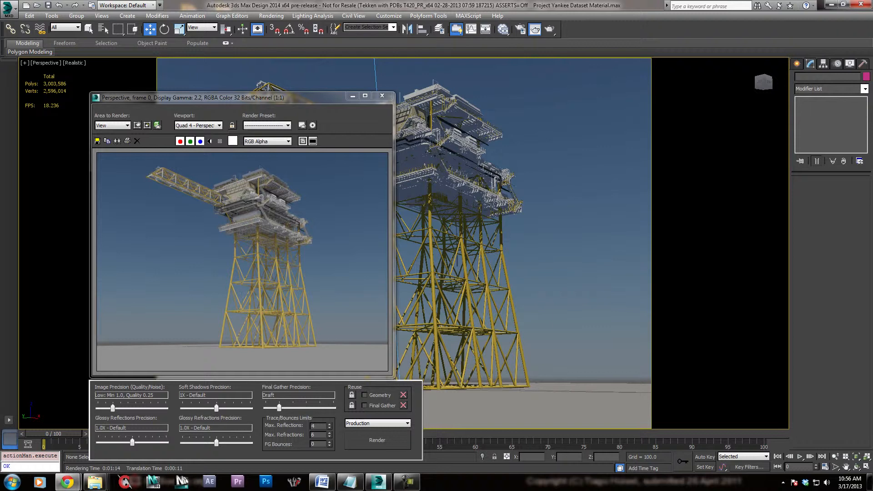
click(96, 140)
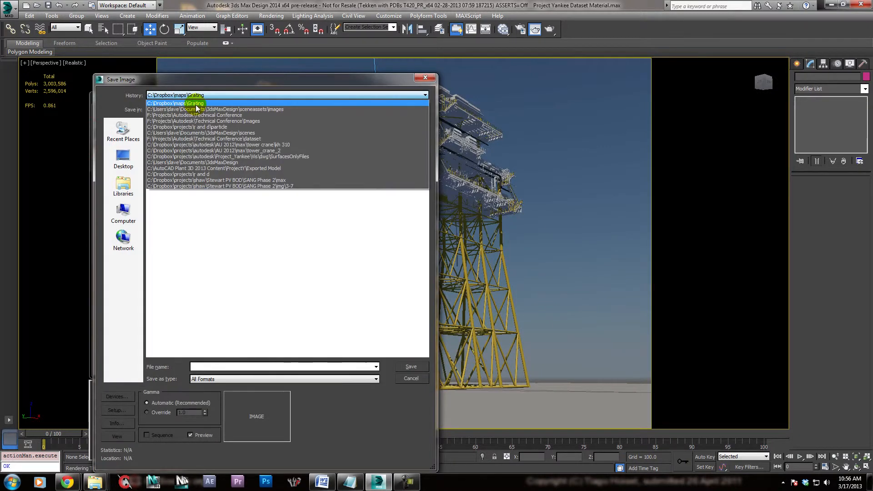
click(410, 377)
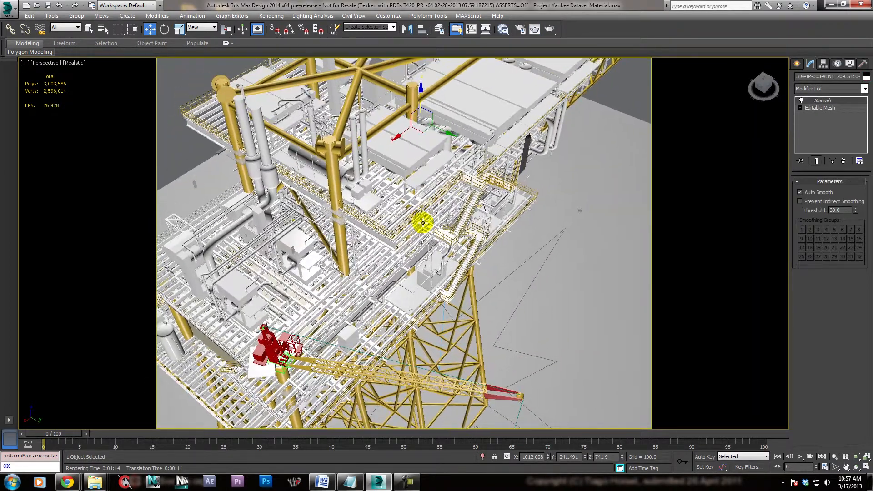
click(534, 29)
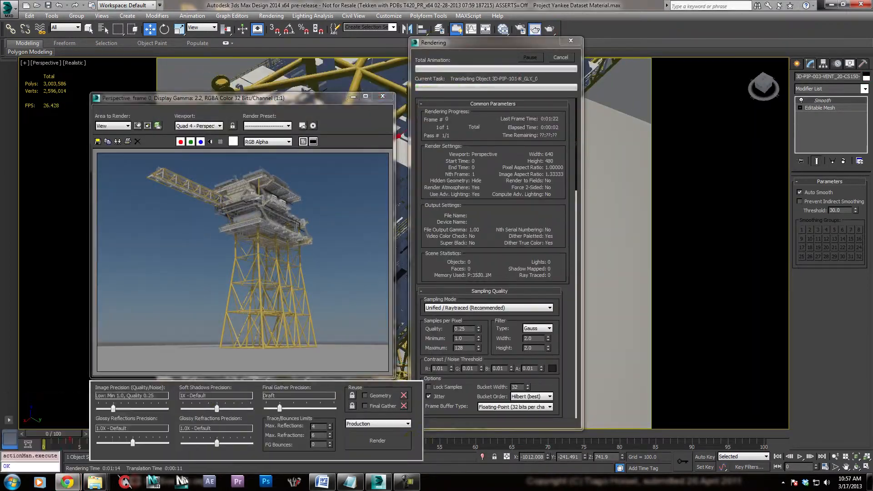